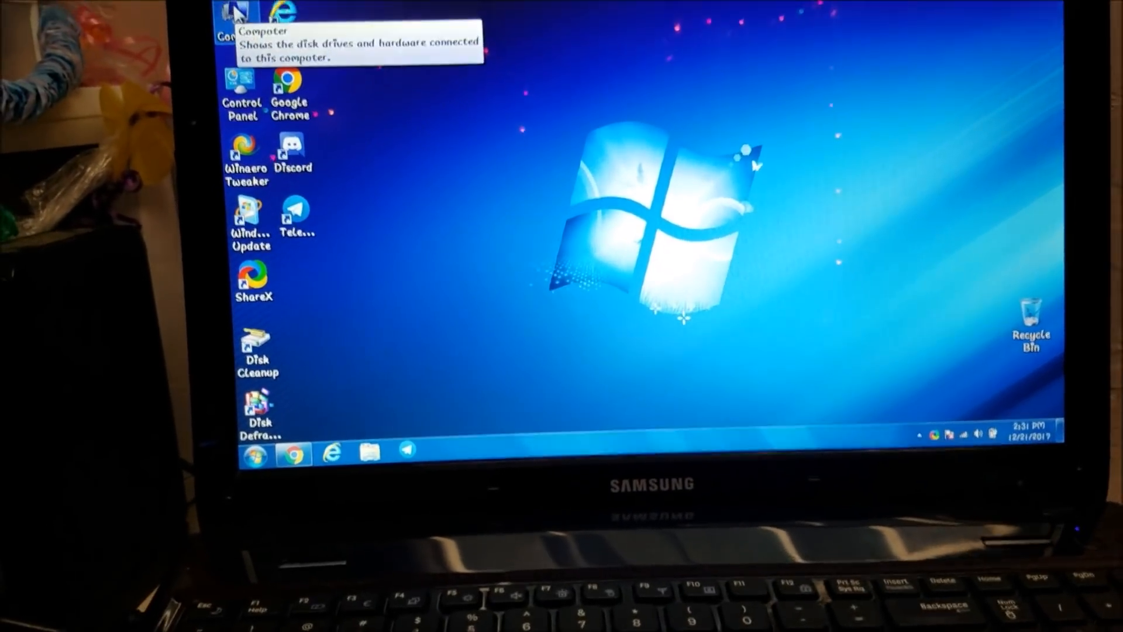
Show this computer's system properties and scroll to the Windows Experience Index links
right_click(233, 33)
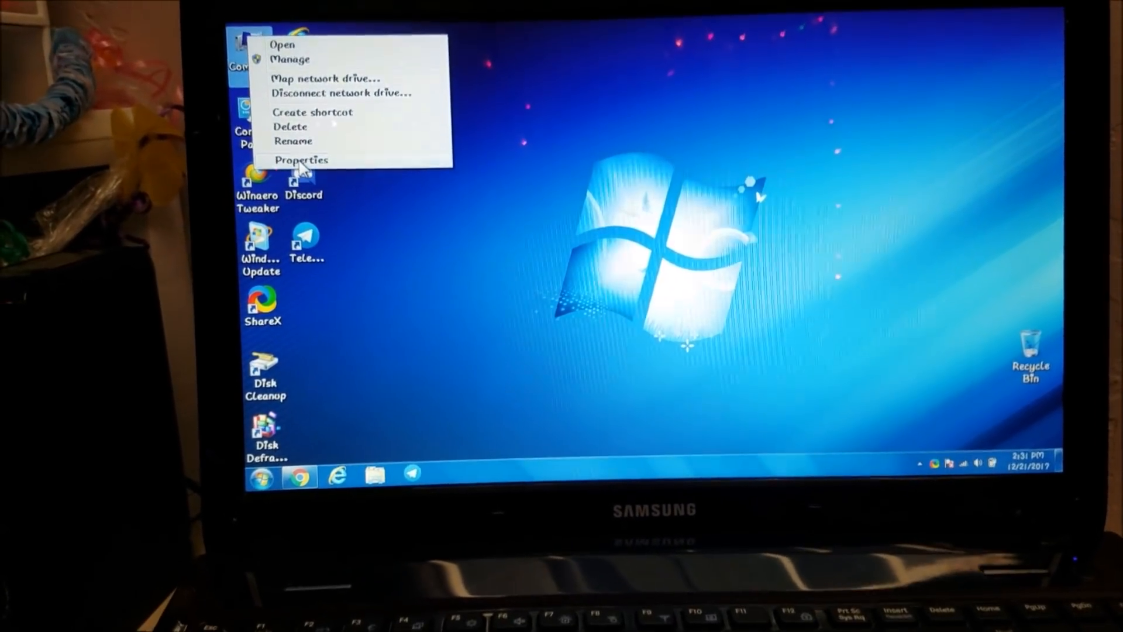
left_click(302, 160)
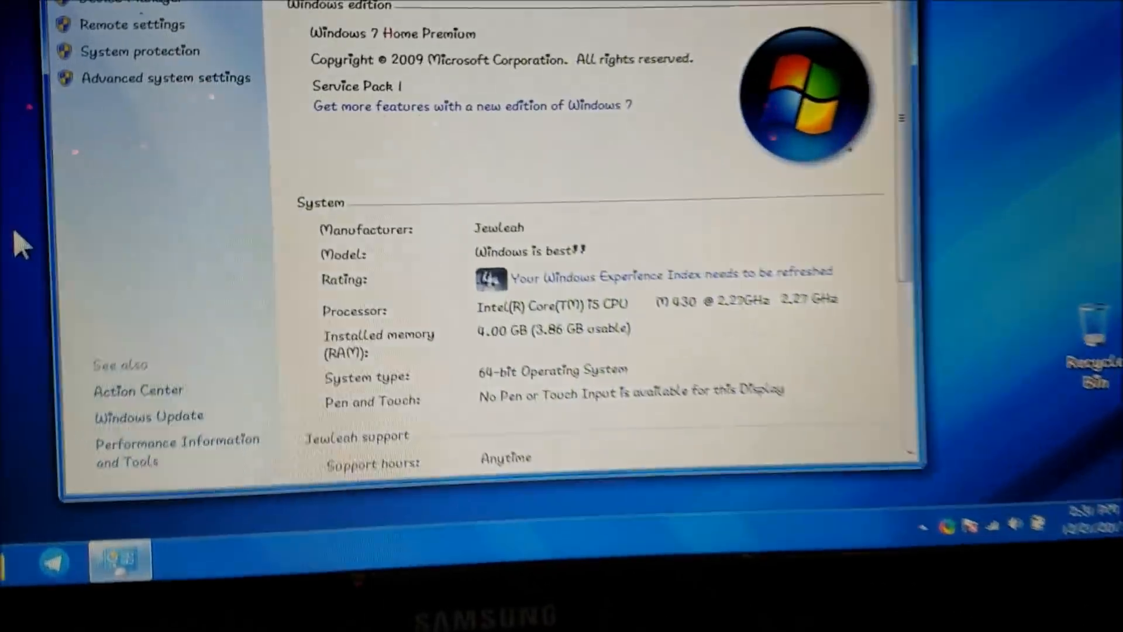
scroll("down", 3)
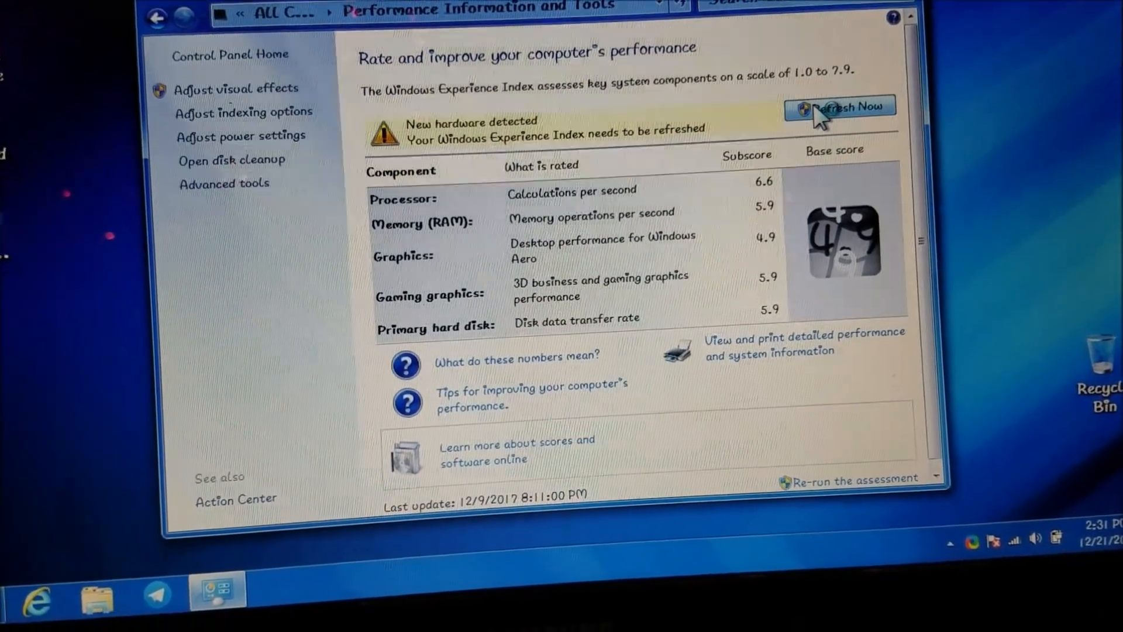
left_click(840, 107)
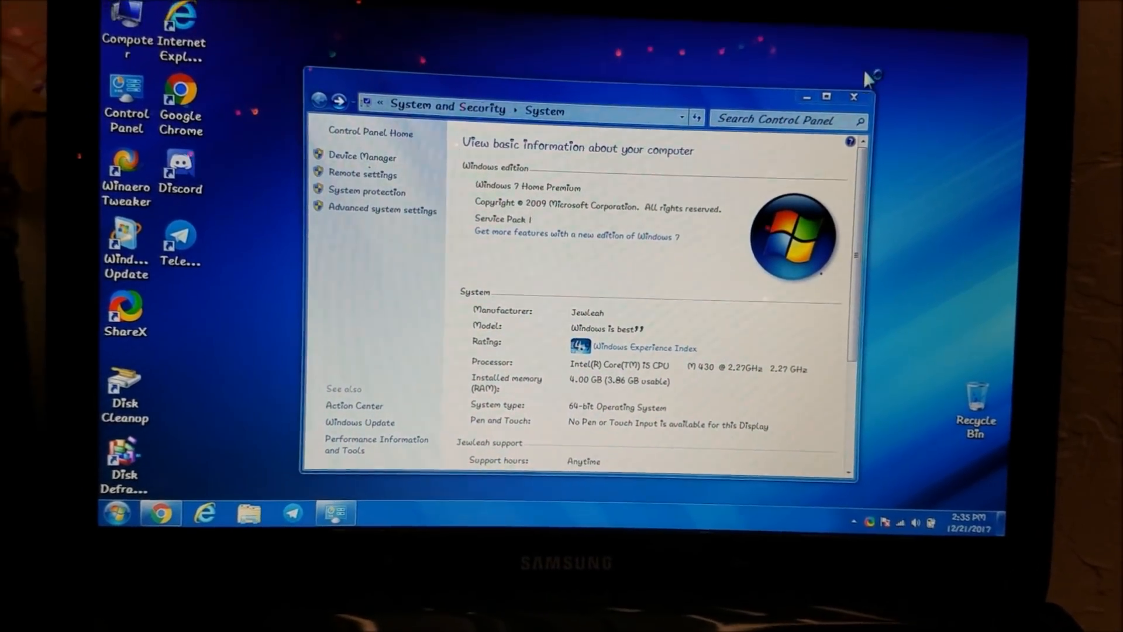
Close the System window and show Windows Update's history of installed updates
left_click(853, 96)
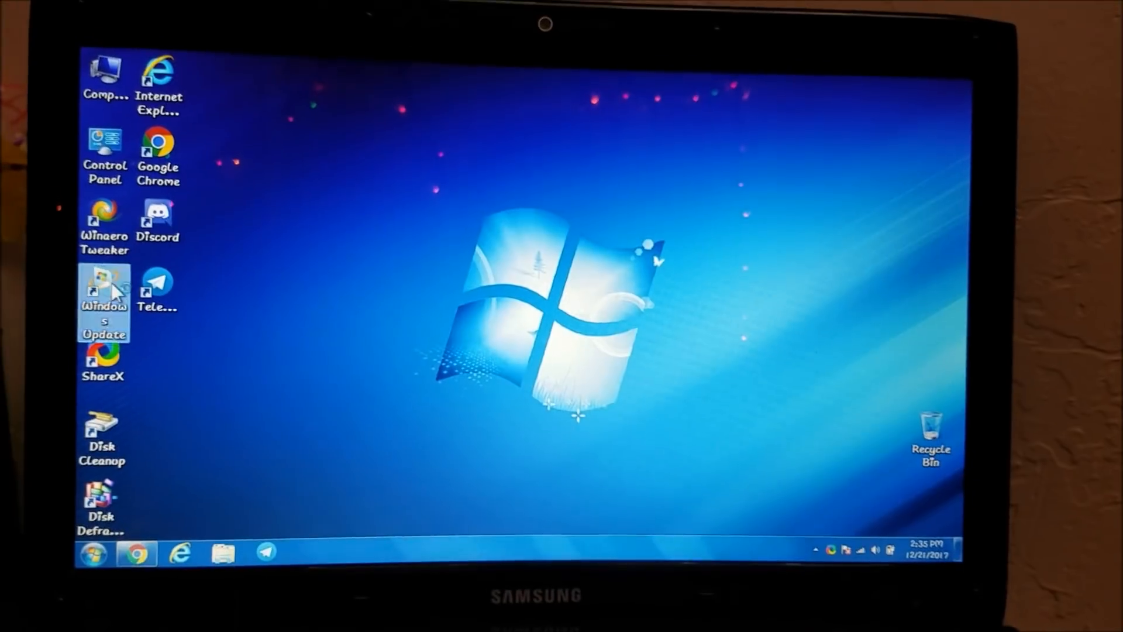
double_click(102, 282)
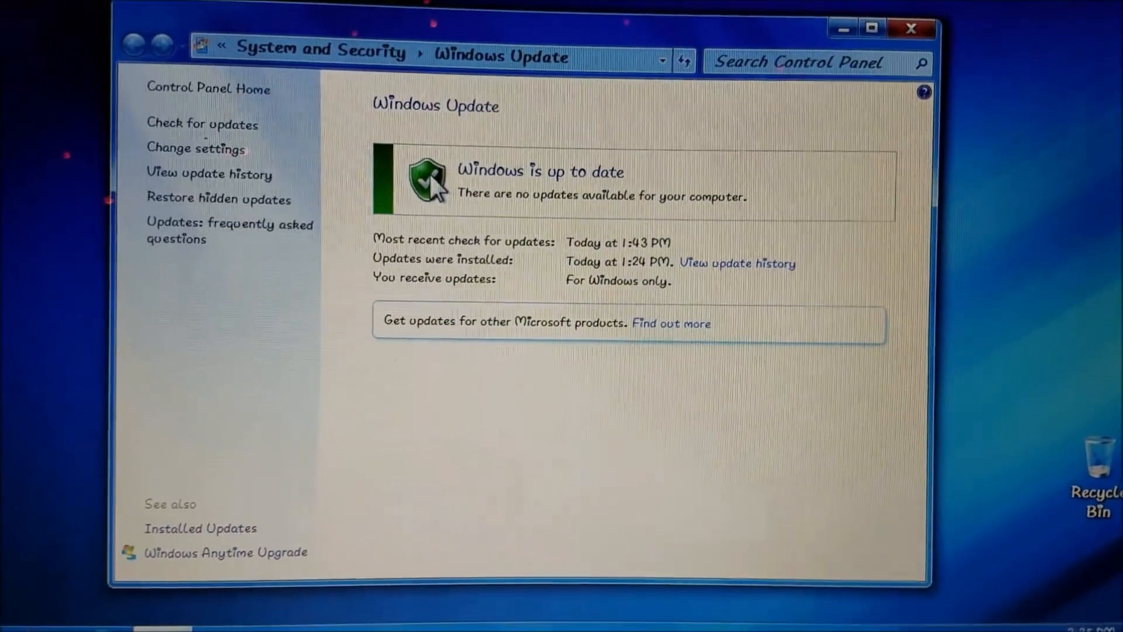
left_click(208, 174)
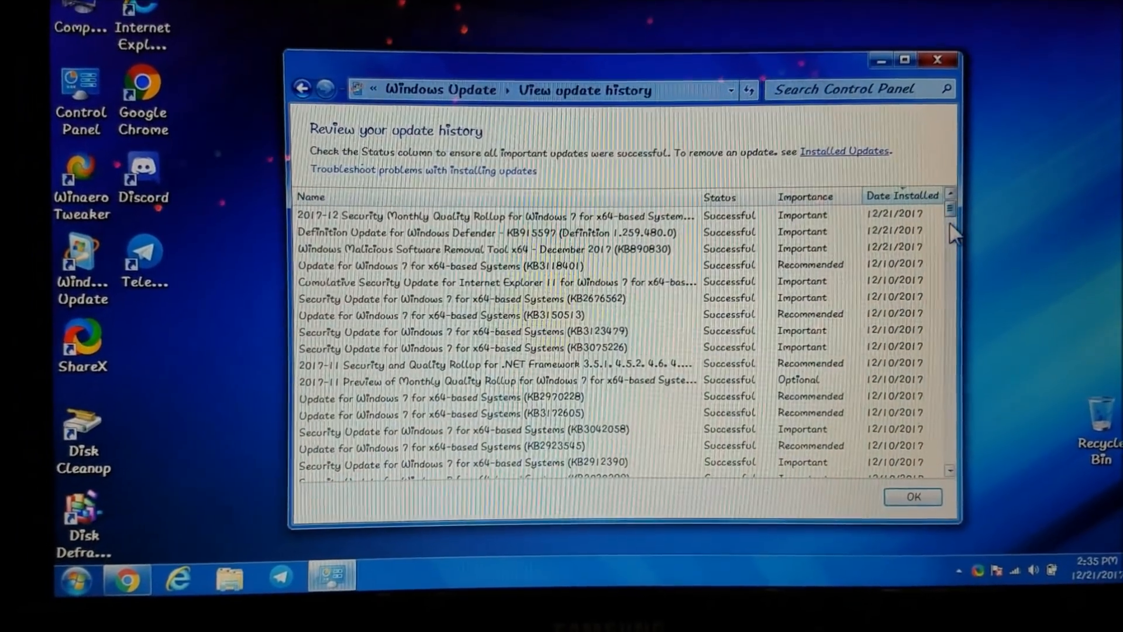
Scroll through the list of installed Windows updates
scroll("down", 3)
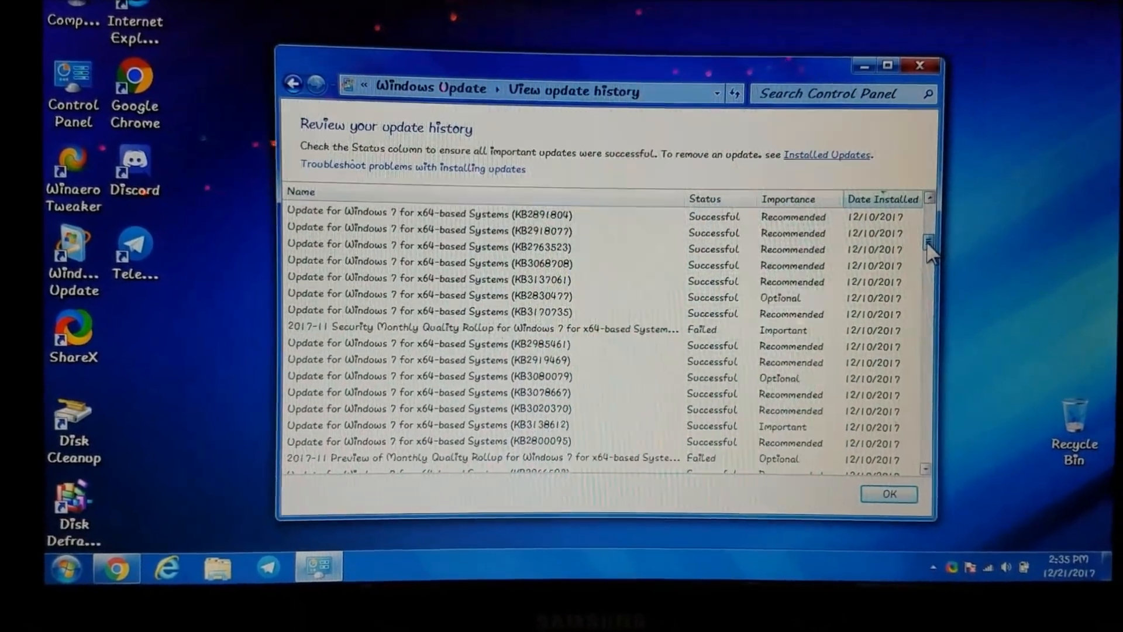
scroll("down", 3)
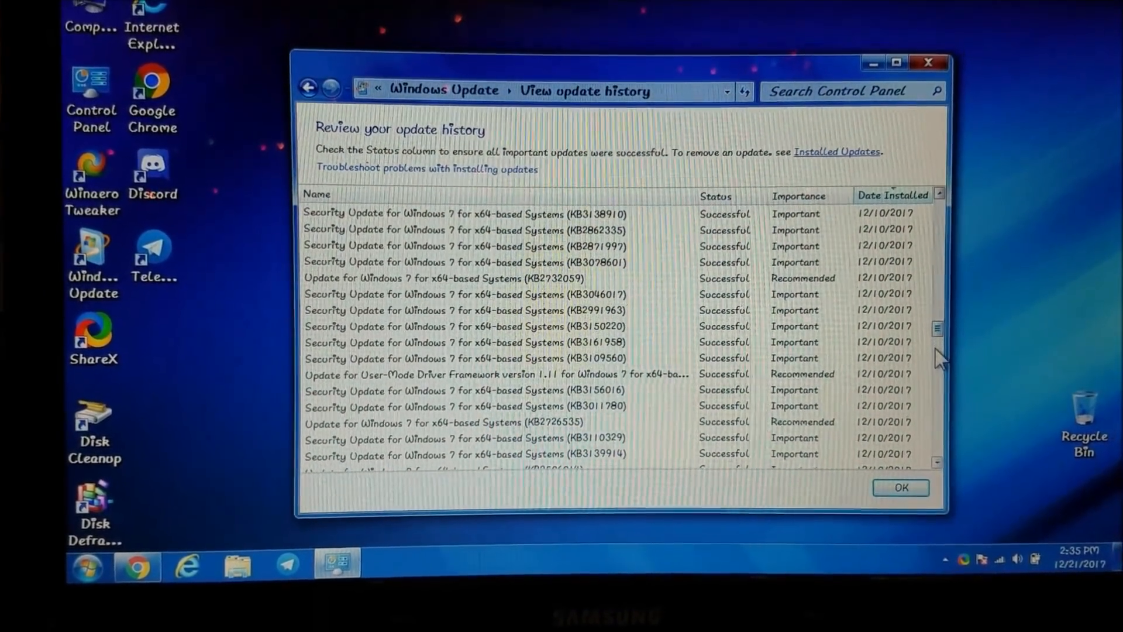
scroll("down", 3)
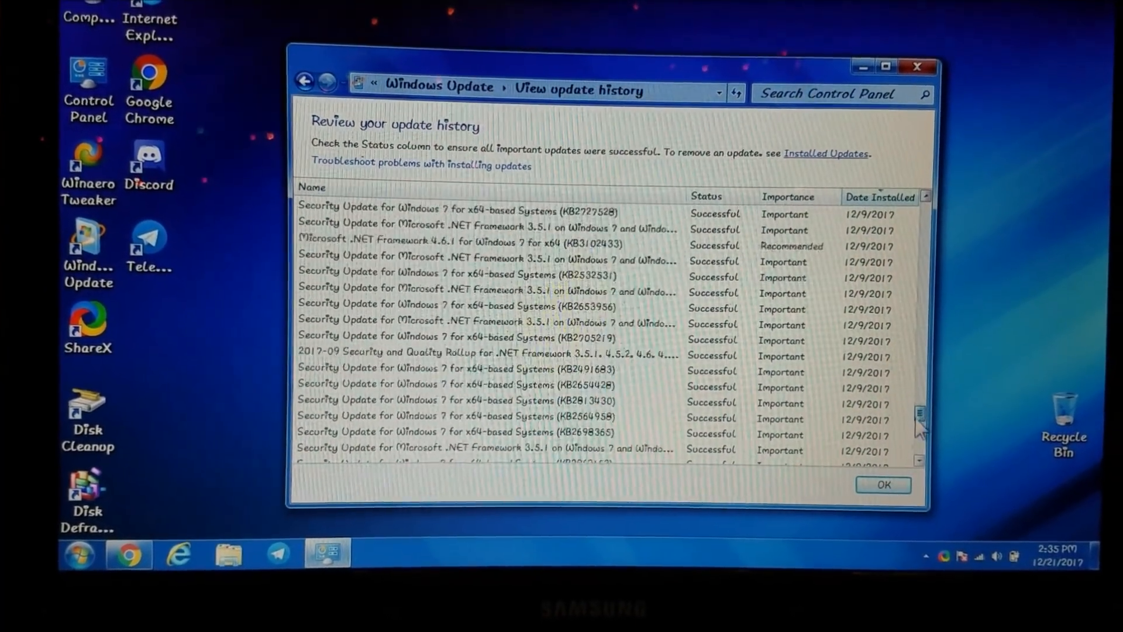
scroll("down", 3)
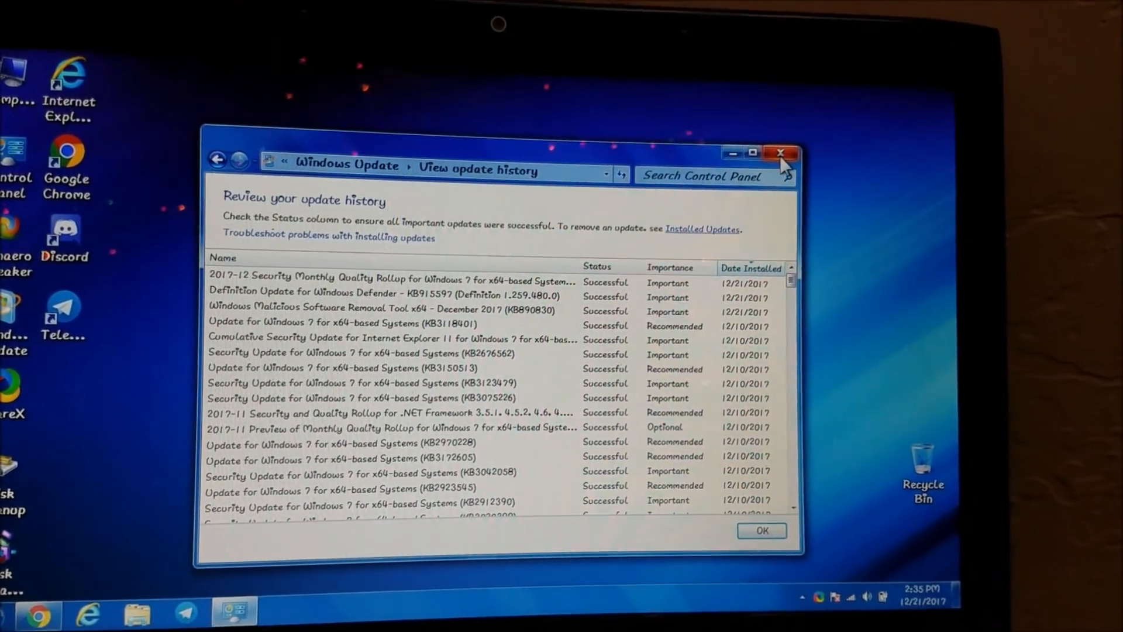
Close the update history and load Microsoft's accessibility Windows 10 upgrade page in Chrome
left_click(781, 152)
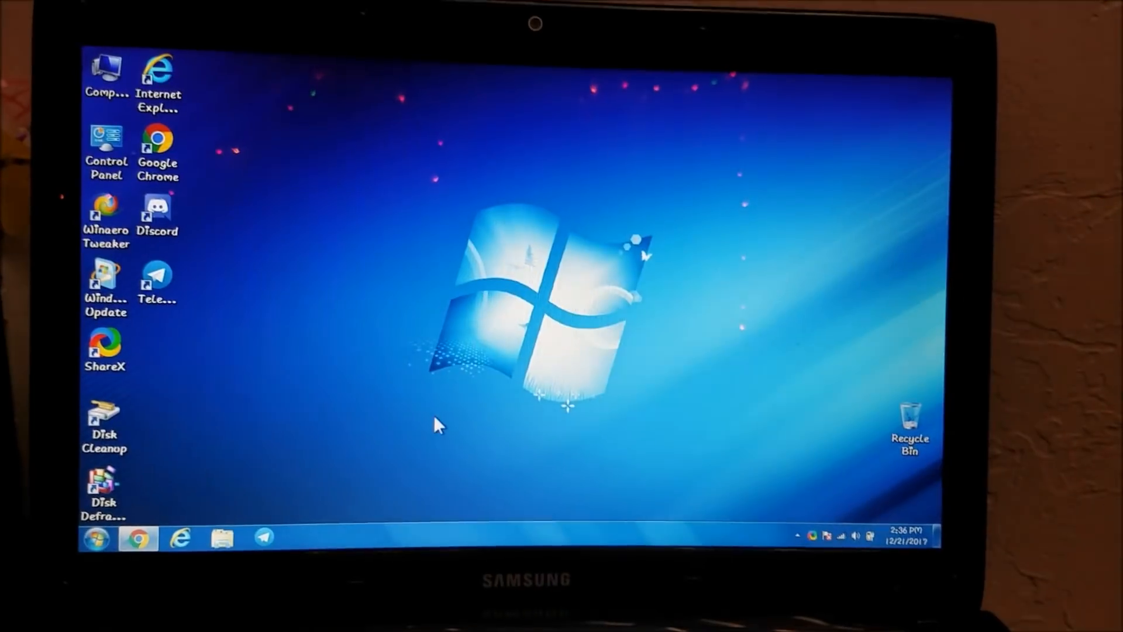
left_click(94, 539)
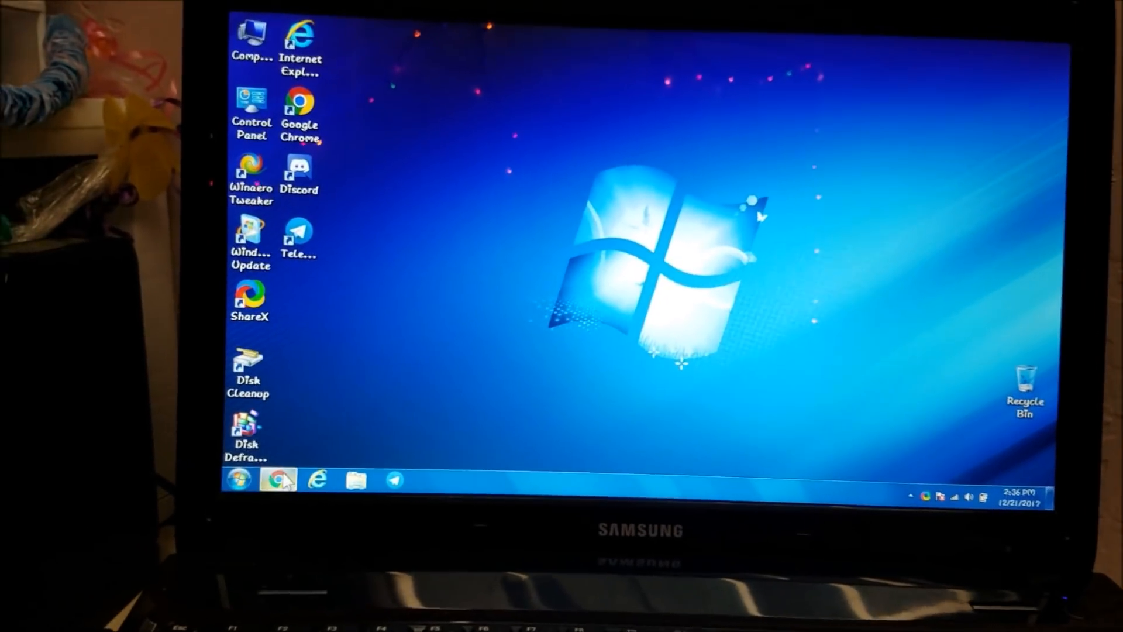
left_click(270, 479)
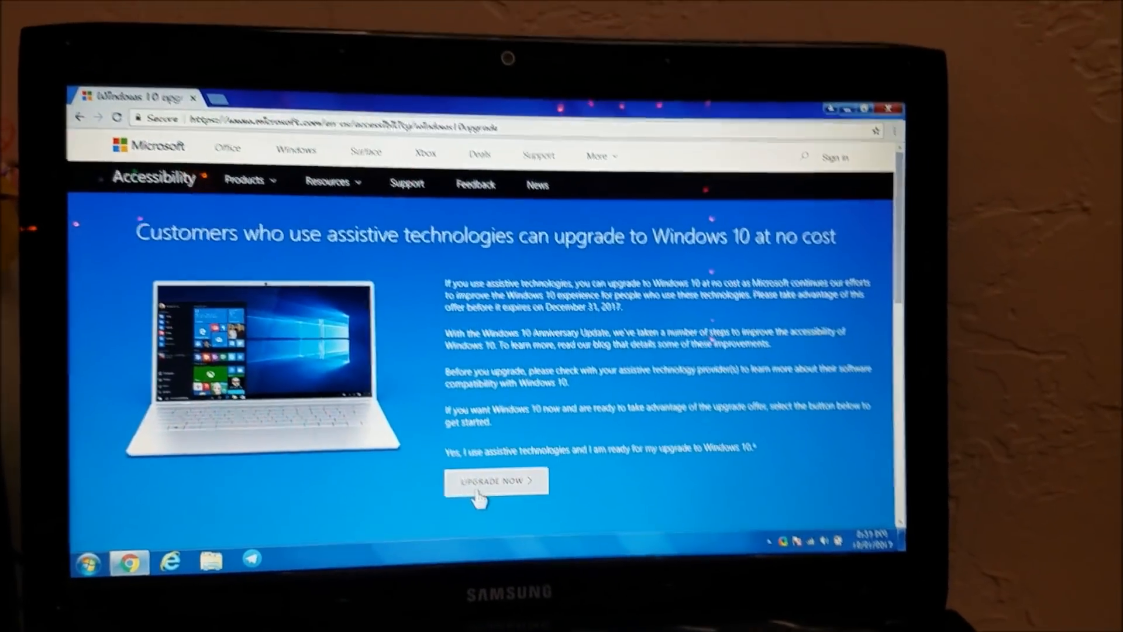
Download the Windows 10 upgrade tool via UPGRADE NOW and run the downloaded file
left_click(496, 481)
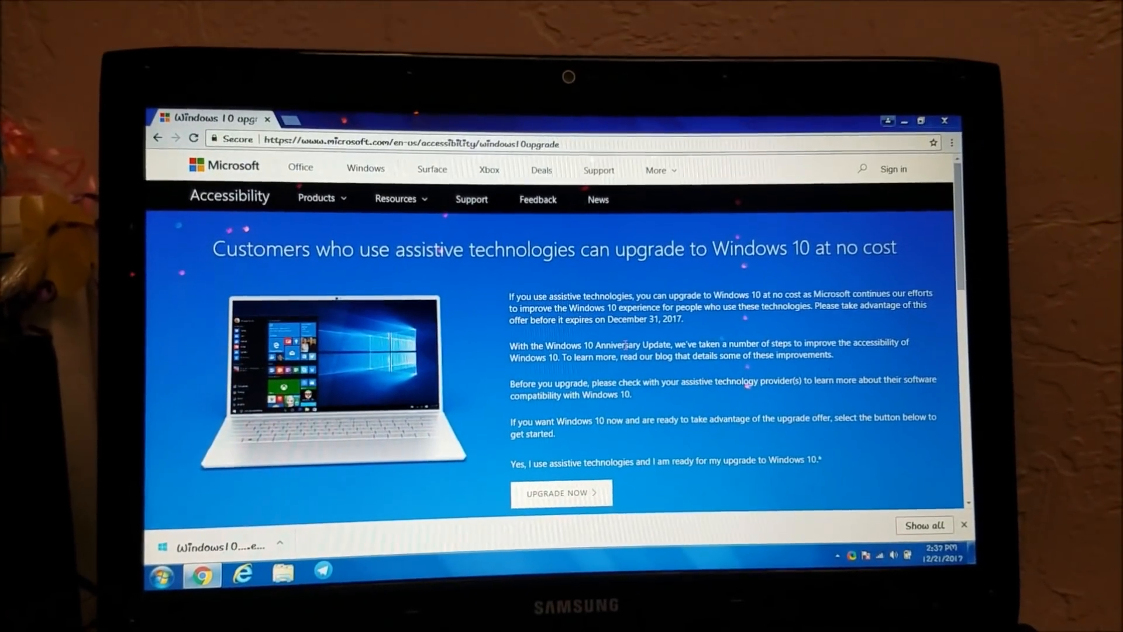
left_click(561, 493)
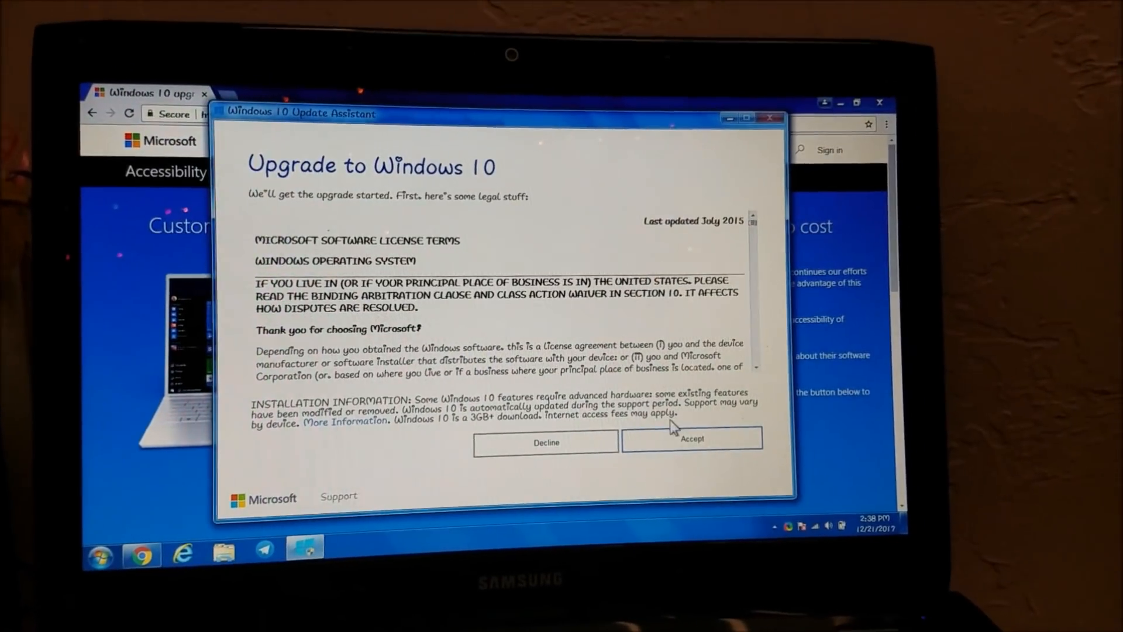
Accept the Windows 10 license terms in the Update Assistant
left_click(692, 439)
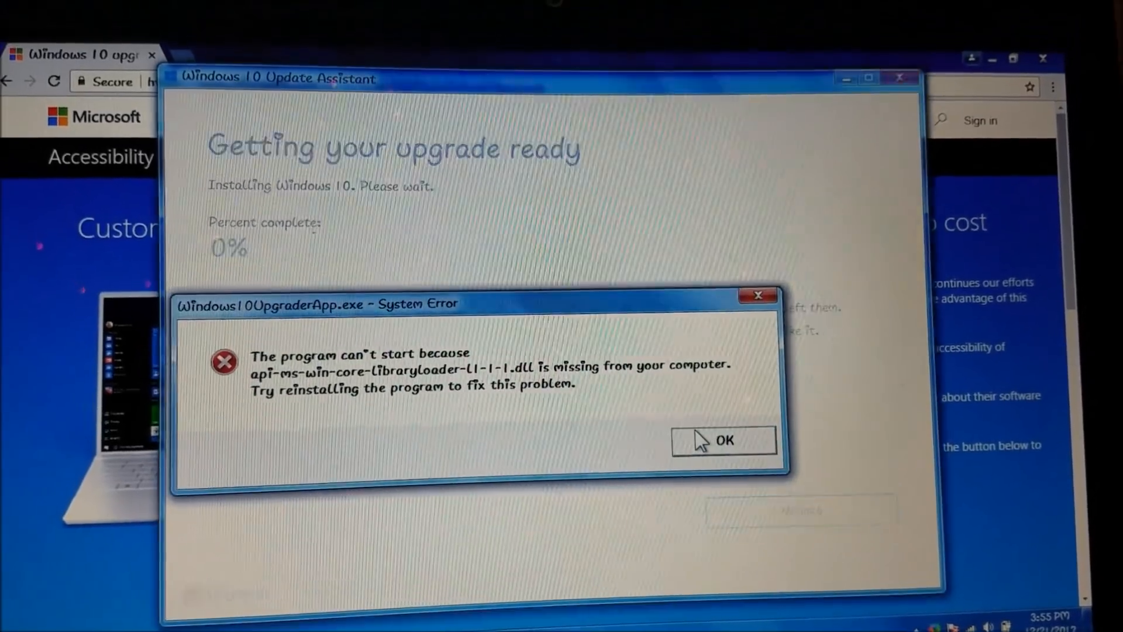
Dismiss the missing-DLL error, retry the upgrade and proceed past the compatibility check
left_click(723, 441)
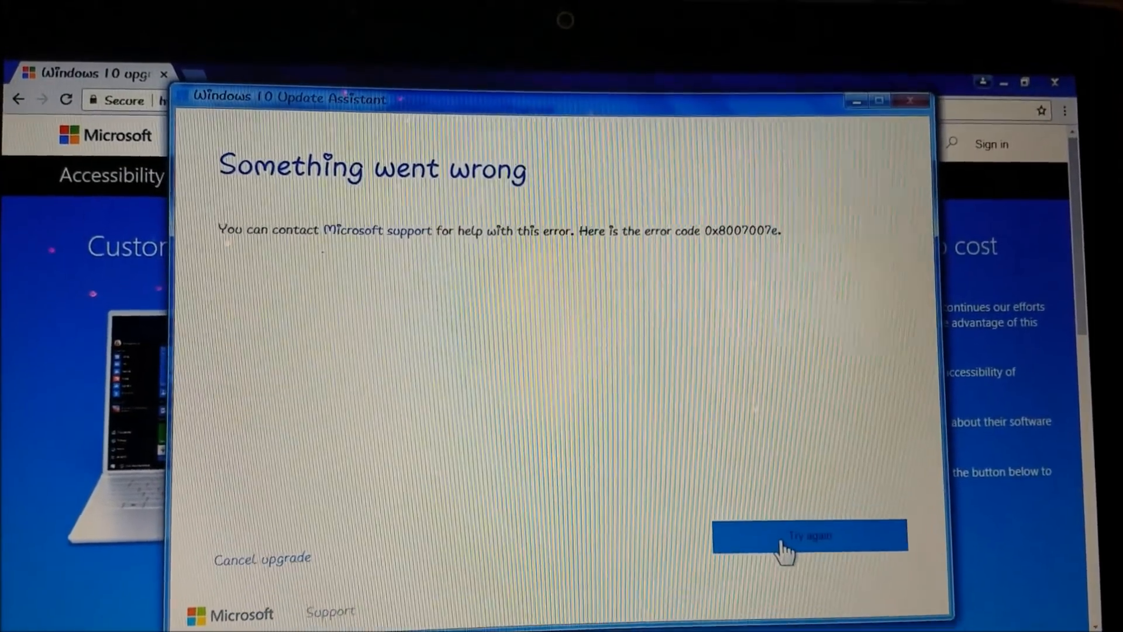
left_click(808, 536)
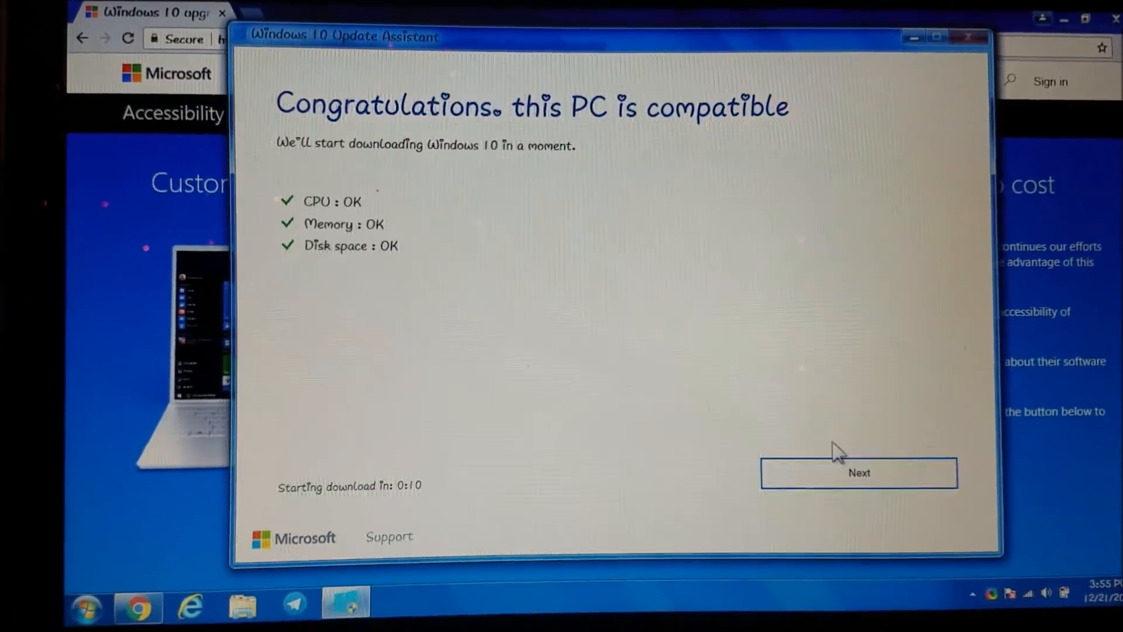
left_click(859, 473)
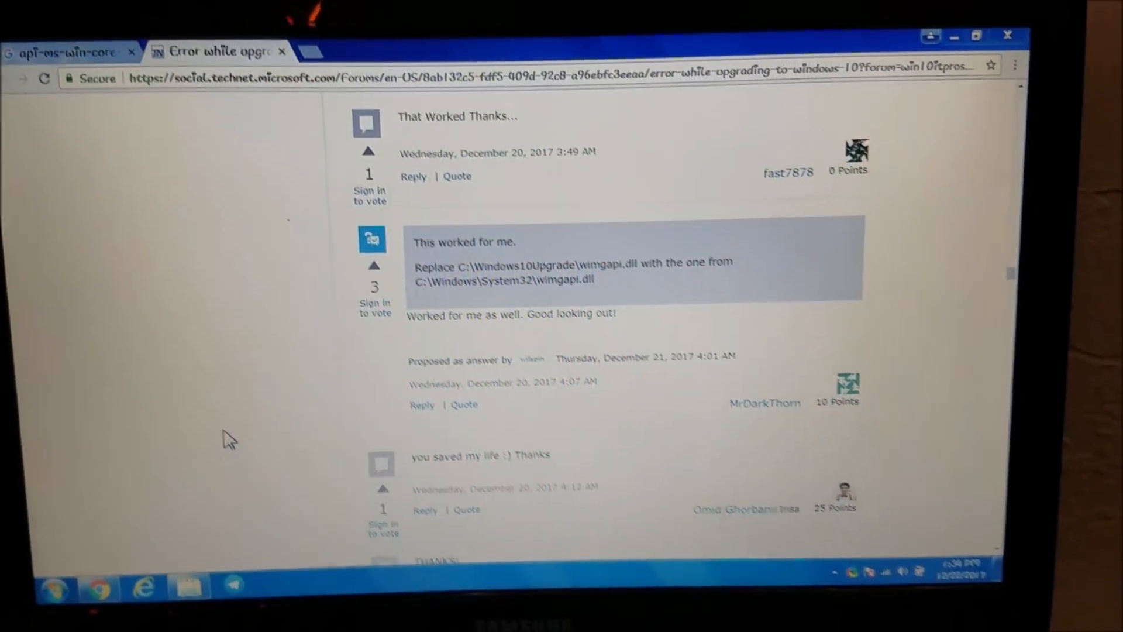
Read the TechNet thread down to the wimgapi.dll fix, then bring up Windows Explorer
scroll("down", 3)
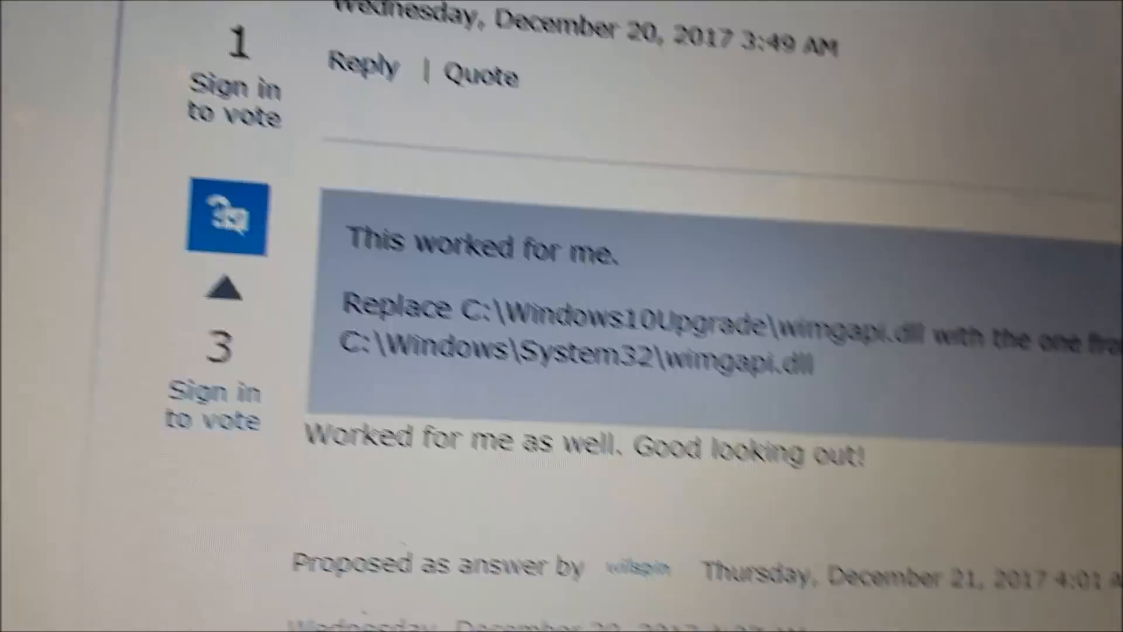
scroll("down", 3)
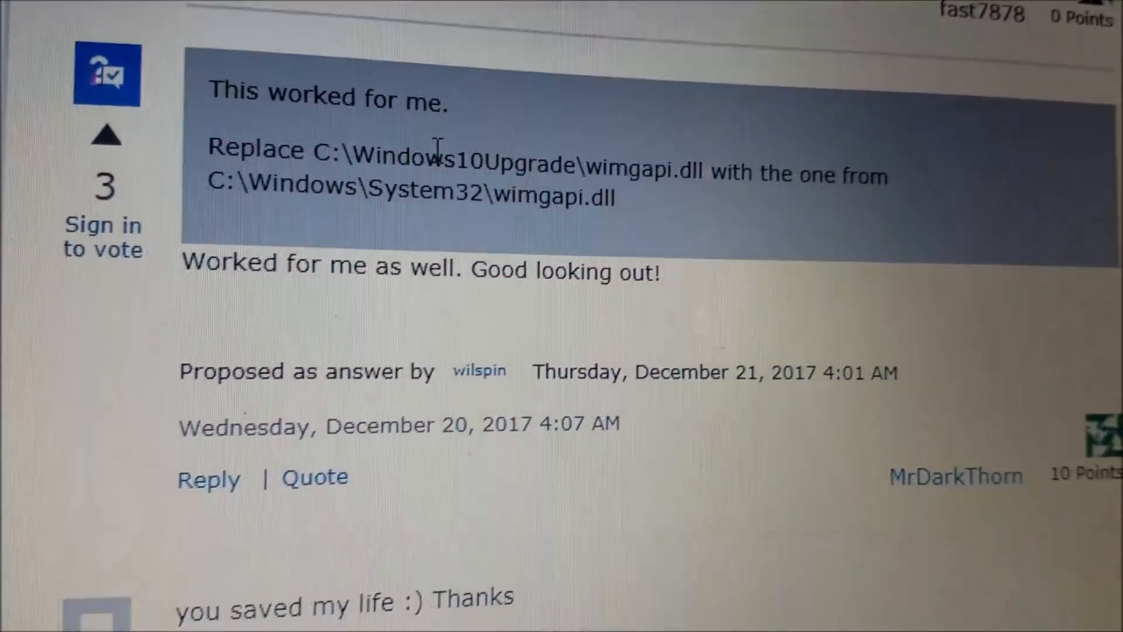
scroll("down", 3)
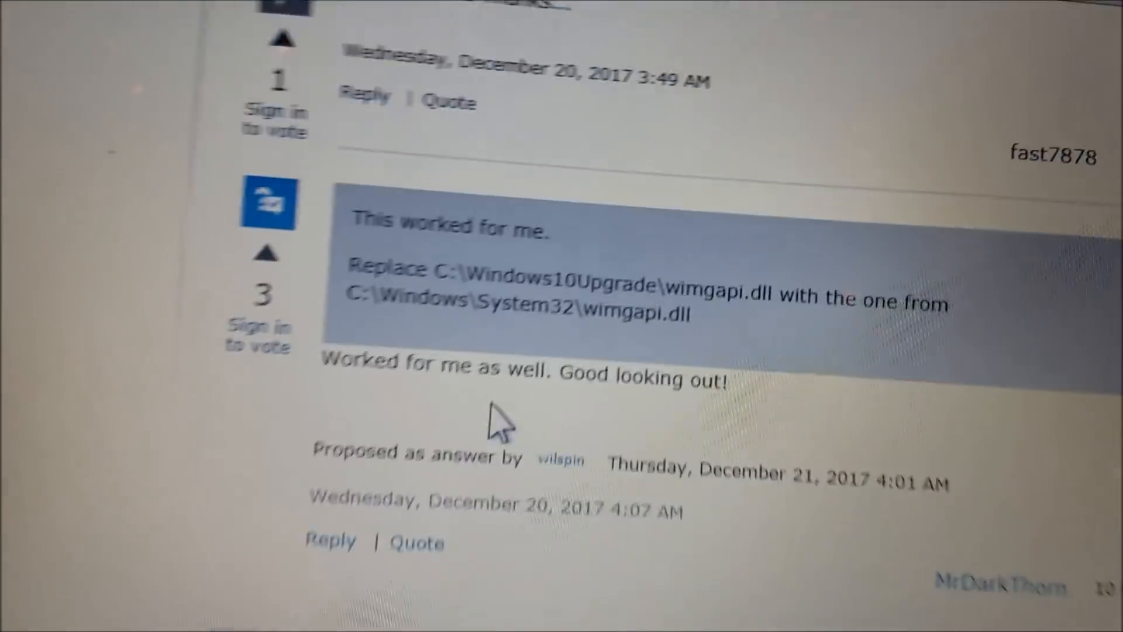
scroll("down", 3)
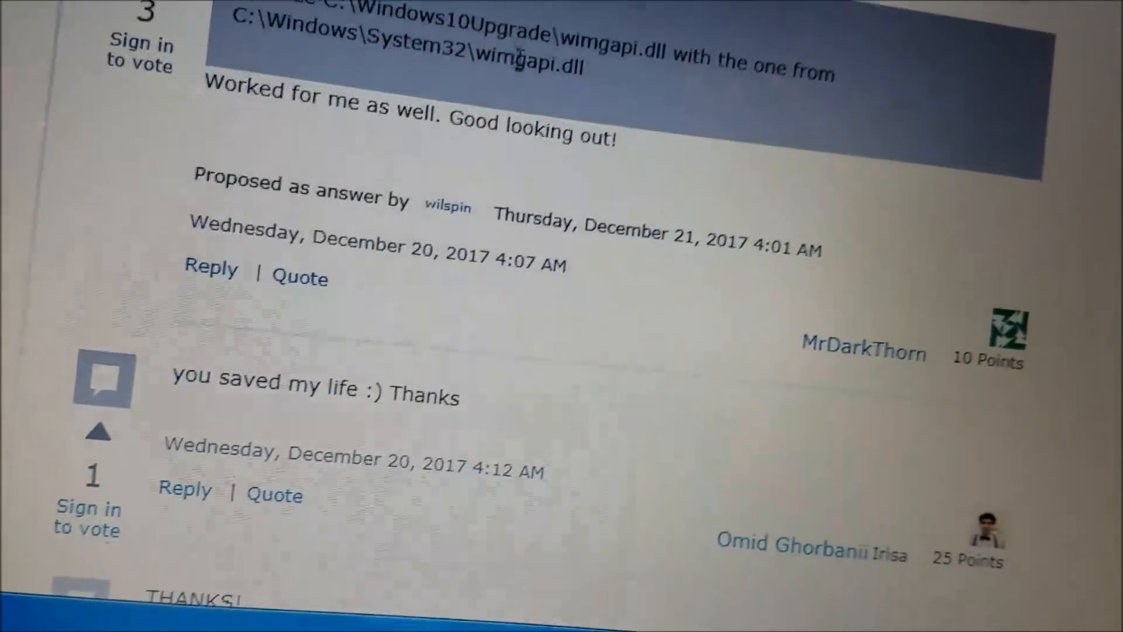
right_click(631, 43)
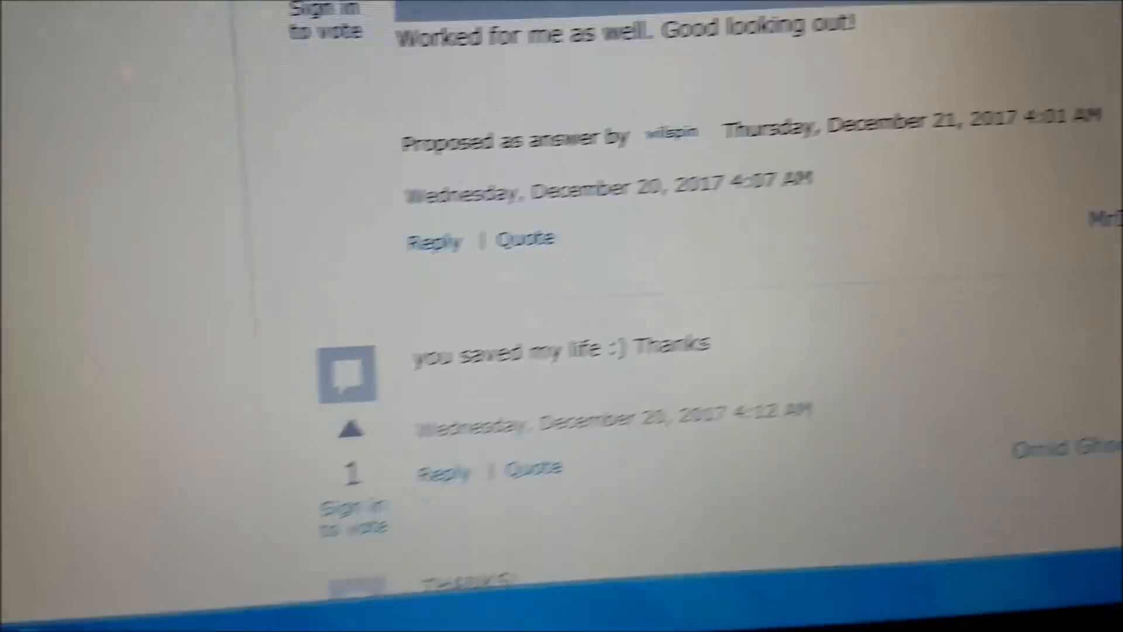
scroll("down", 3)
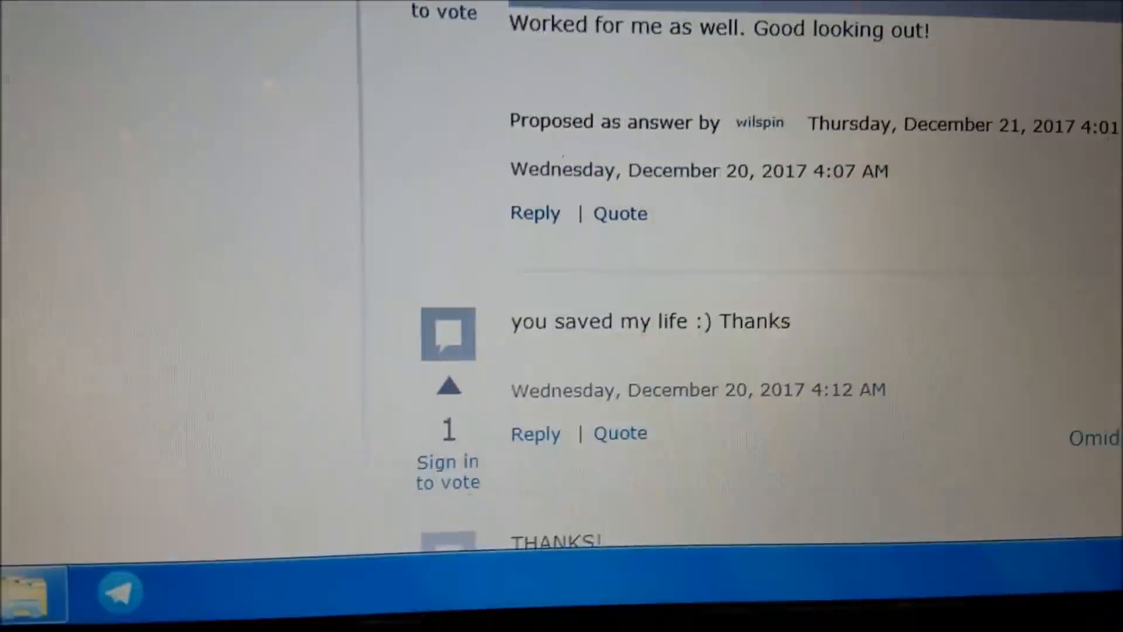
left_click(57, 591)
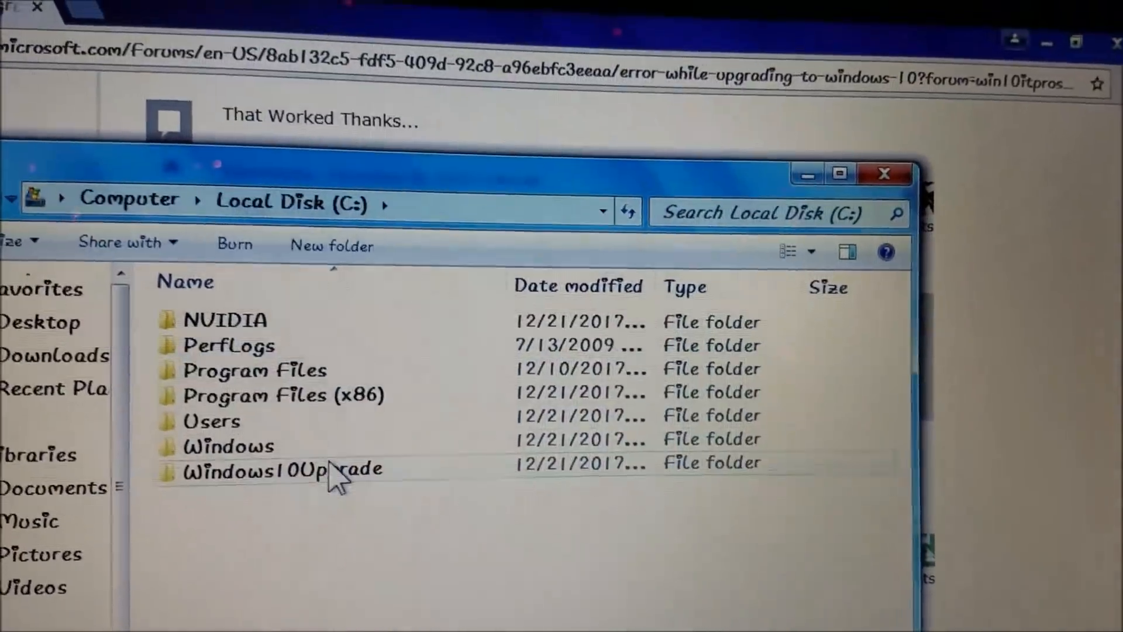
Enter the Windows10Upgrade folder on C: and locate wimgapi.dll
double_click(281, 470)
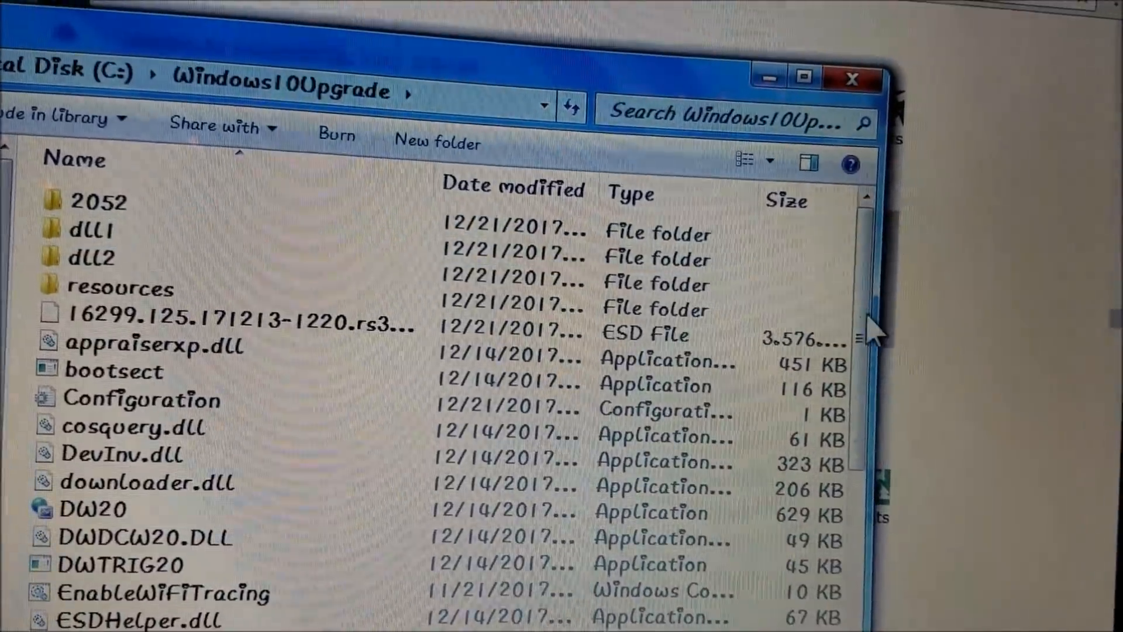
scroll("down", 3)
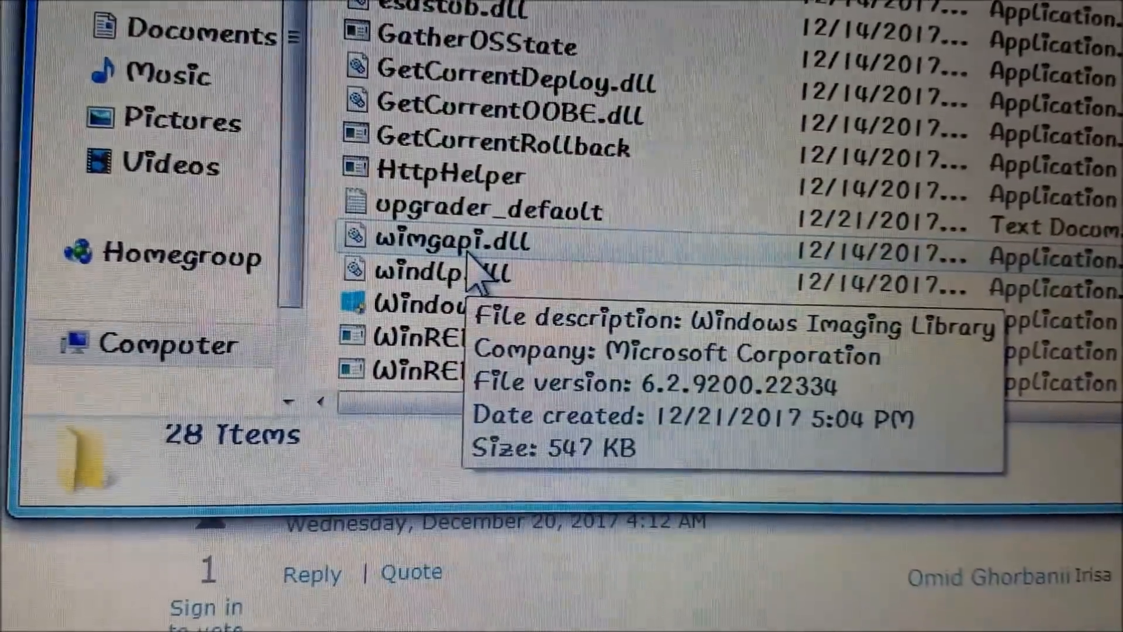
scroll("down", 3)
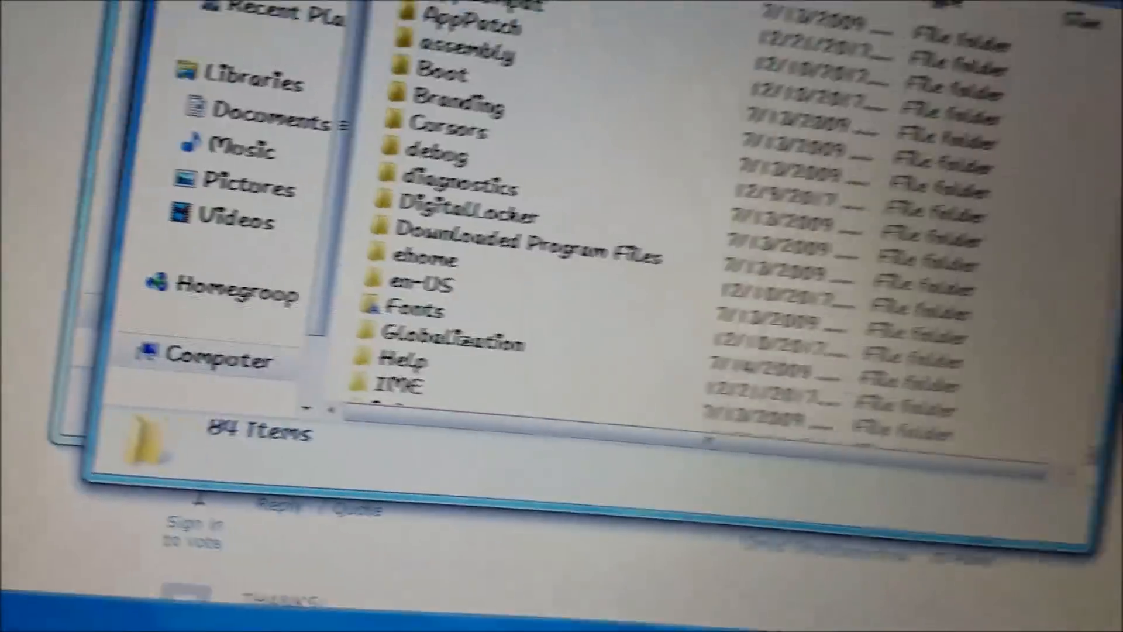
Overwrite wimgapi.dll in the Windows10Upgrade folder with the System32 version
scroll("down", 3)
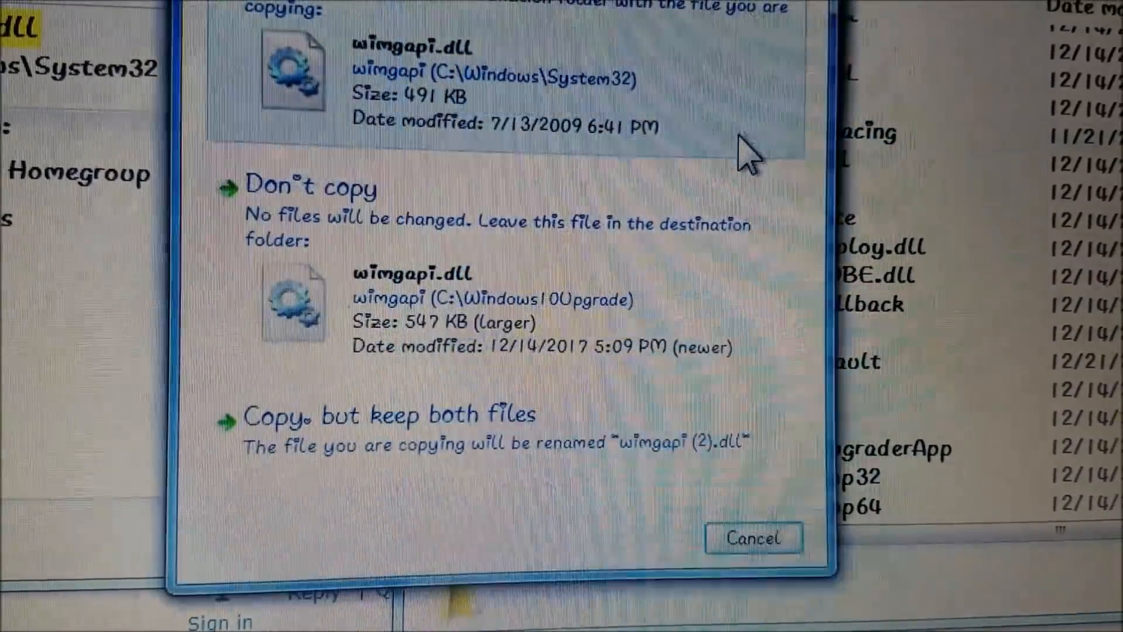
left_click(389, 415)
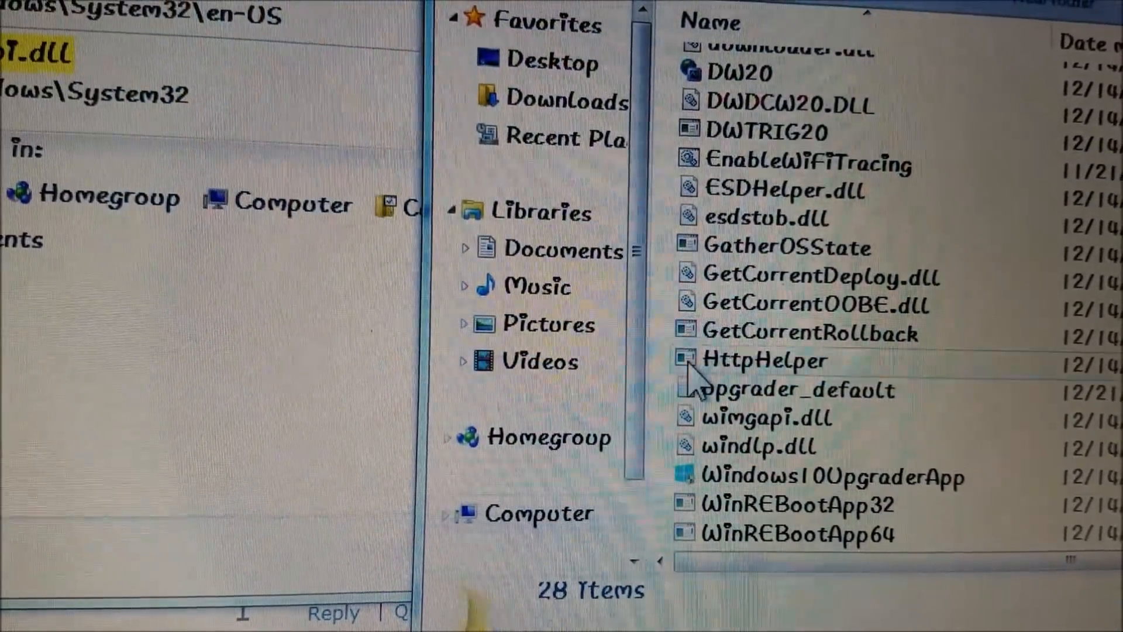
left_click(781, 417)
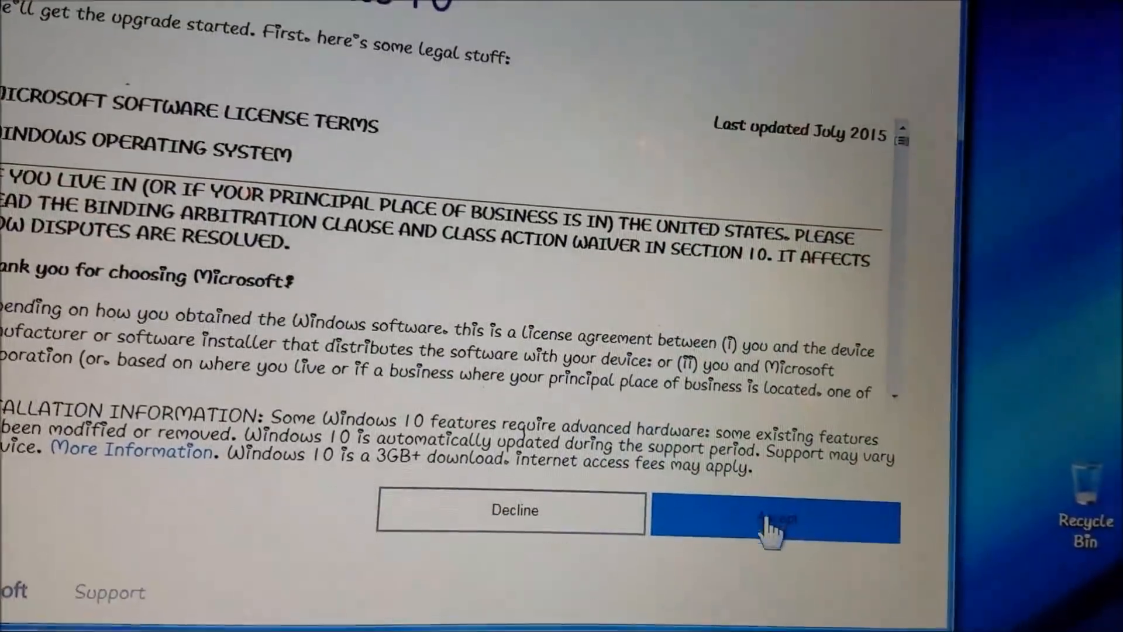
Accept the license terms again so the Windows 10 upgrade starts
left_click(773, 519)
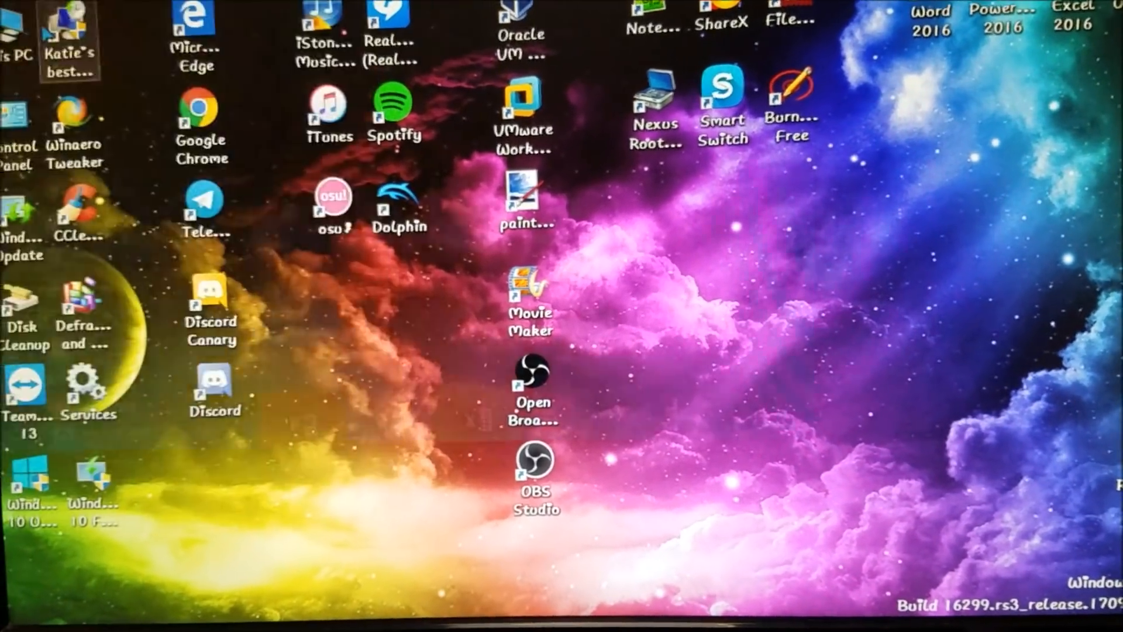
left_click(14, 620)
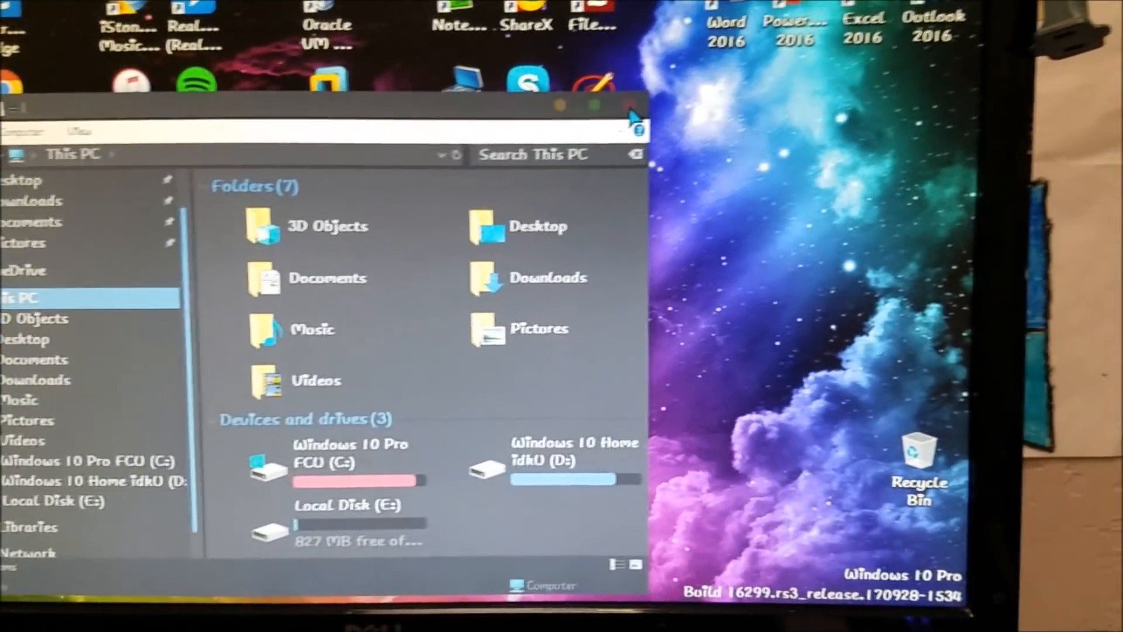
left_click(630, 106)
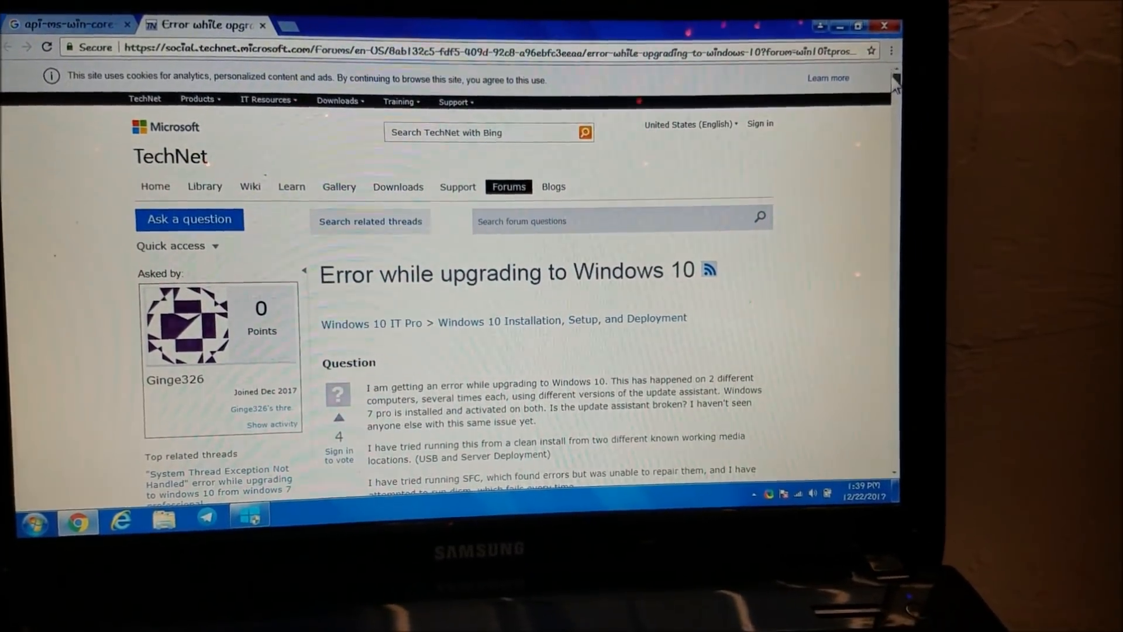
Scroll down the TechNet thread to the replies recommending replacing wimgapi.dll
scroll("down", 3)
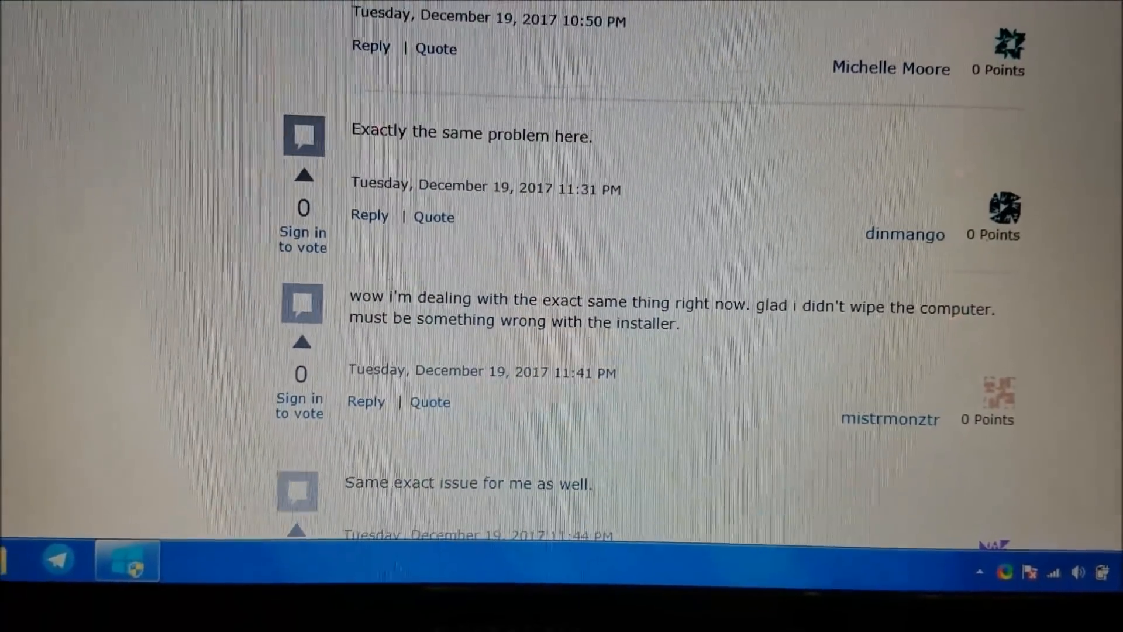
scroll("down", 3)
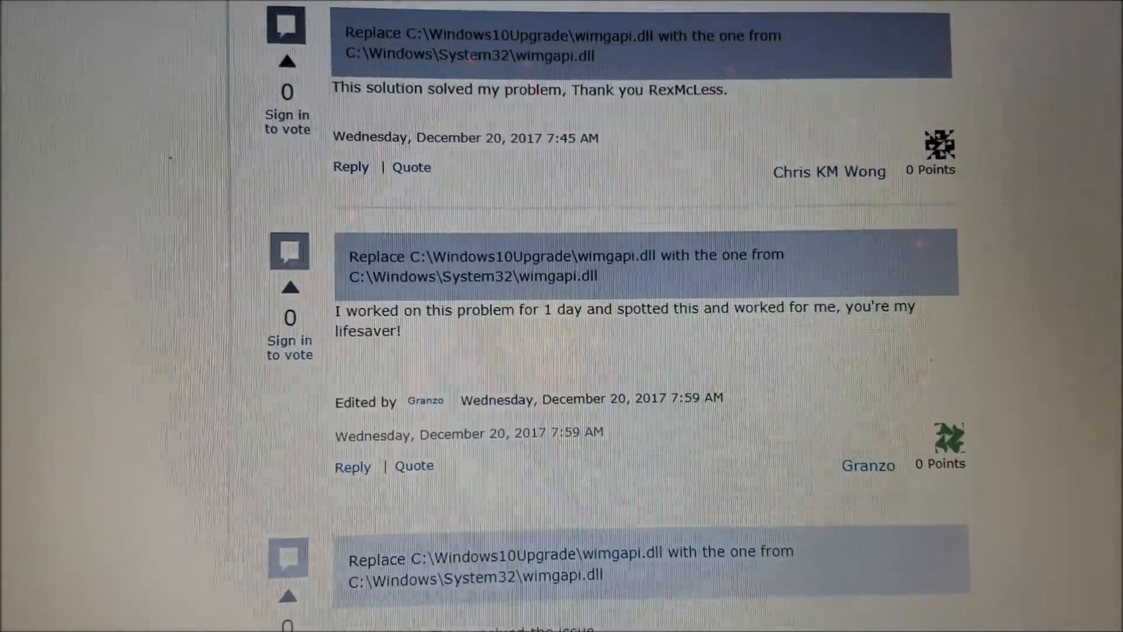
scroll("down", 3)
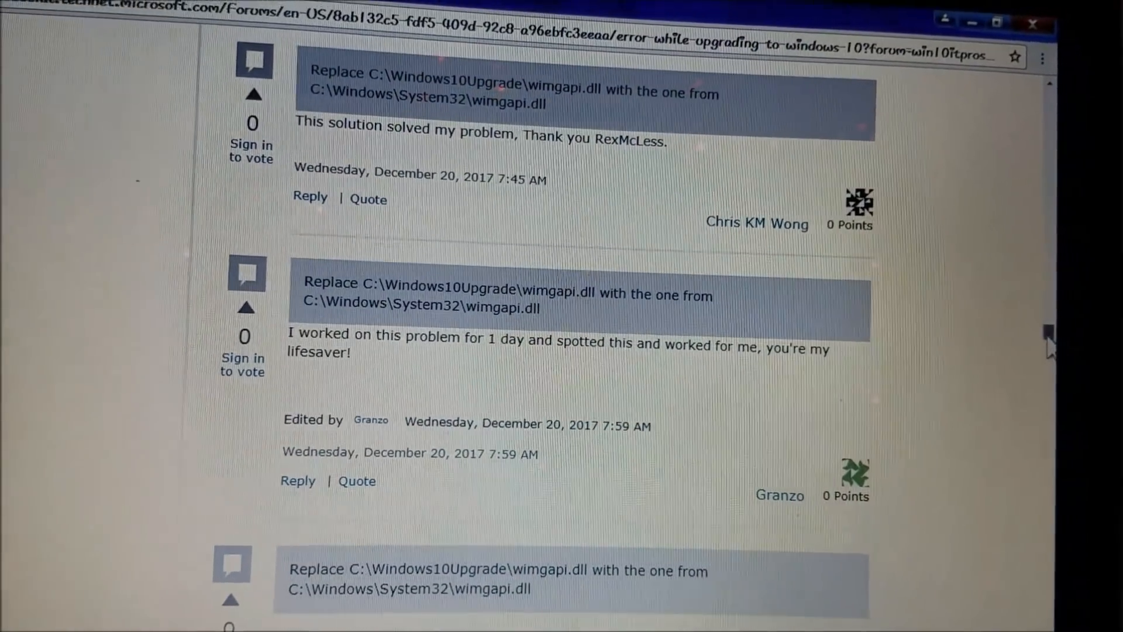
scroll("down", 3)
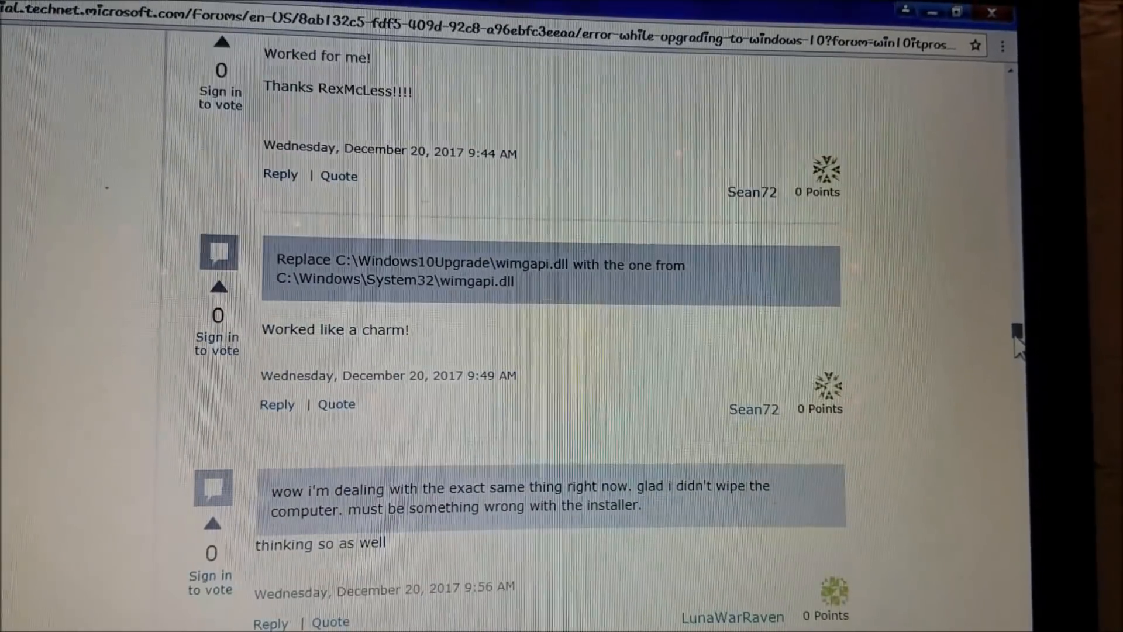
scroll("down", 3)
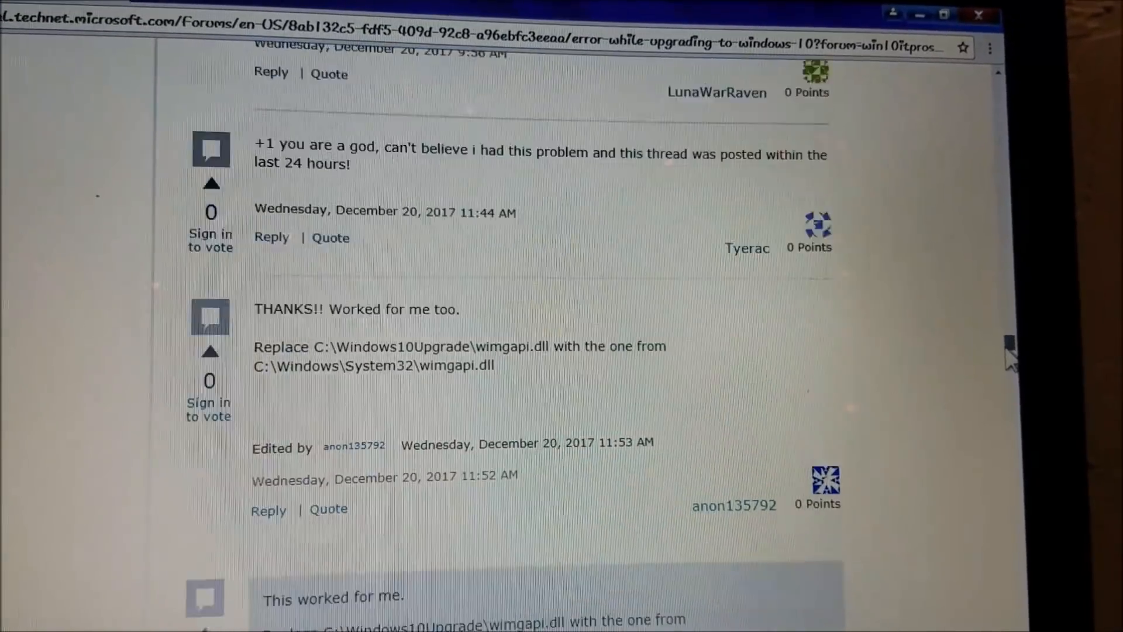
scroll("down", 3)
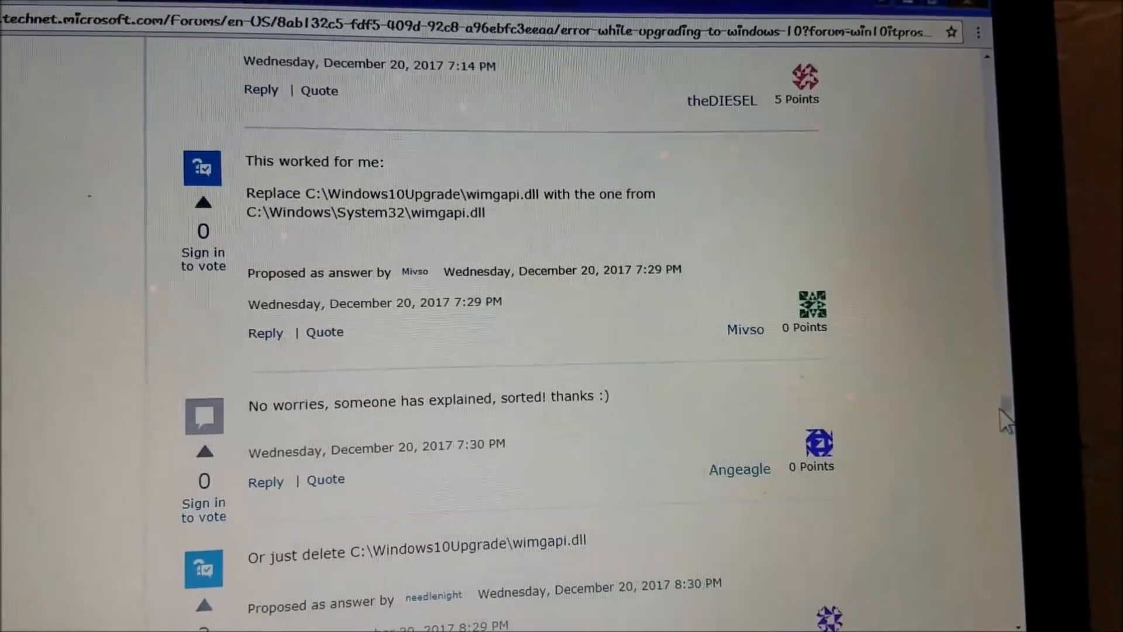
scroll("down", 3)
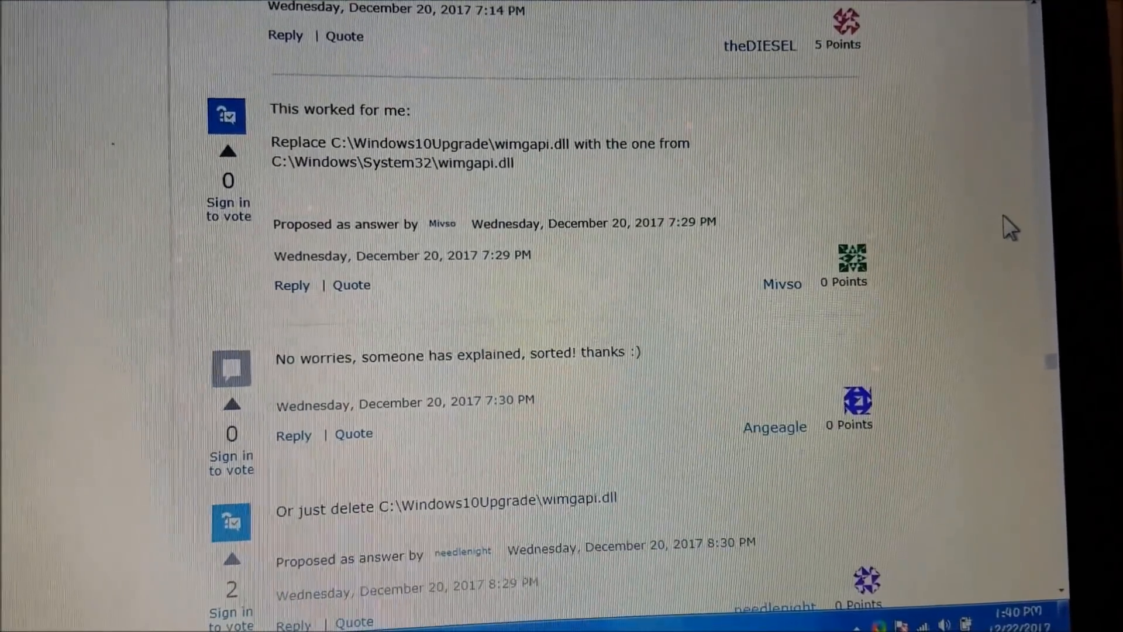
scroll("down", 3)
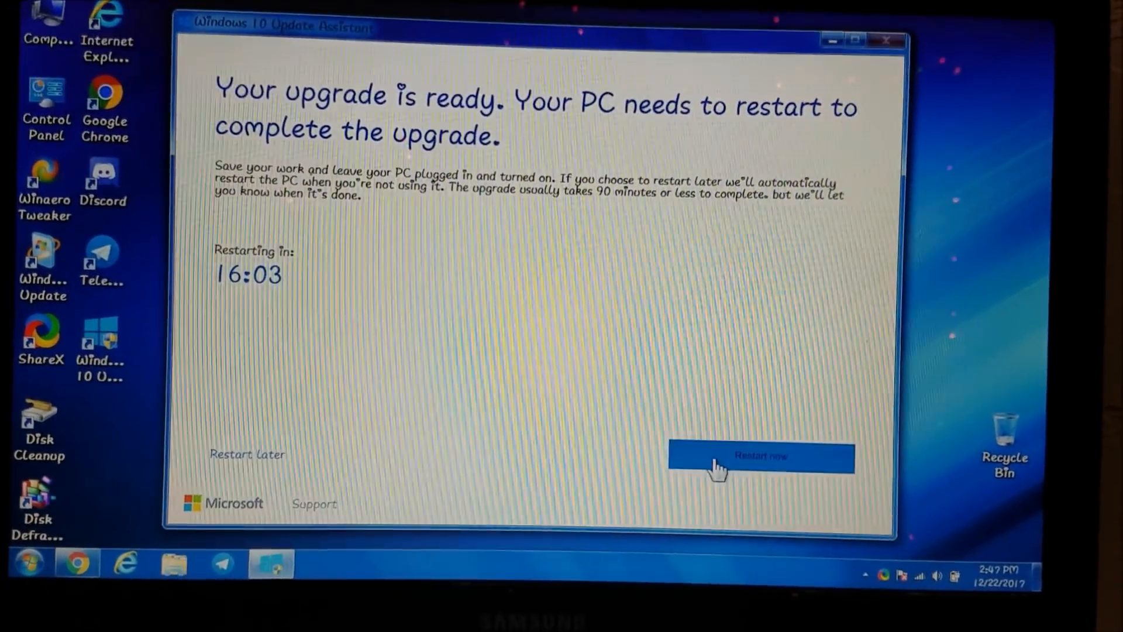
Choose Restart now on the 'Your upgrade is ready' screen
left_click(761, 456)
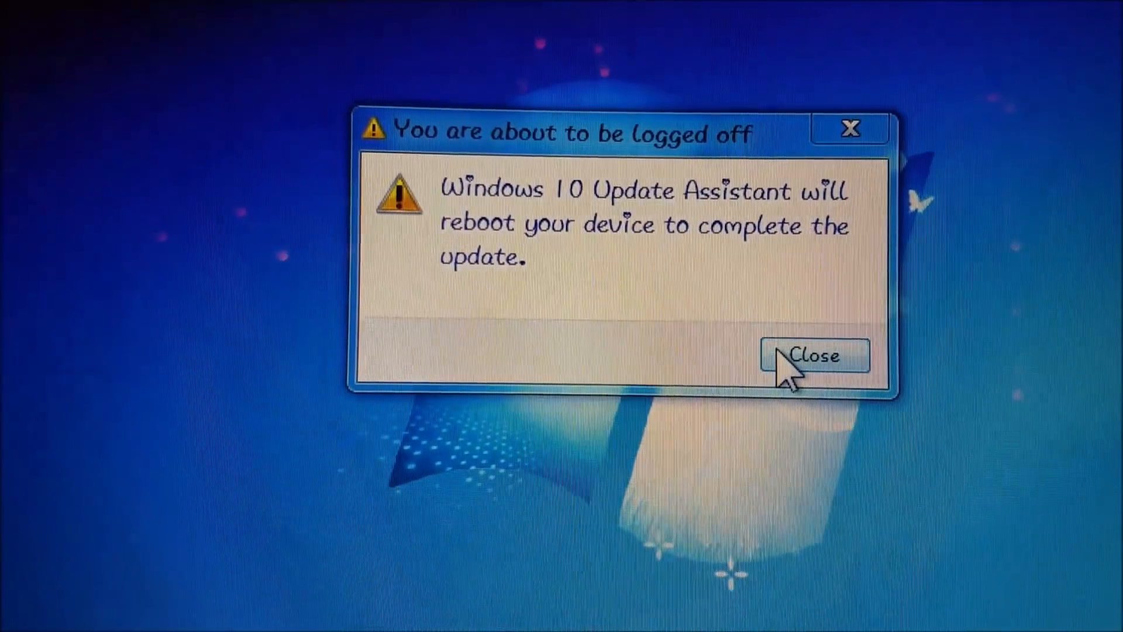
Close the 'You are about to be logged off' reboot notice
left_click(814, 356)
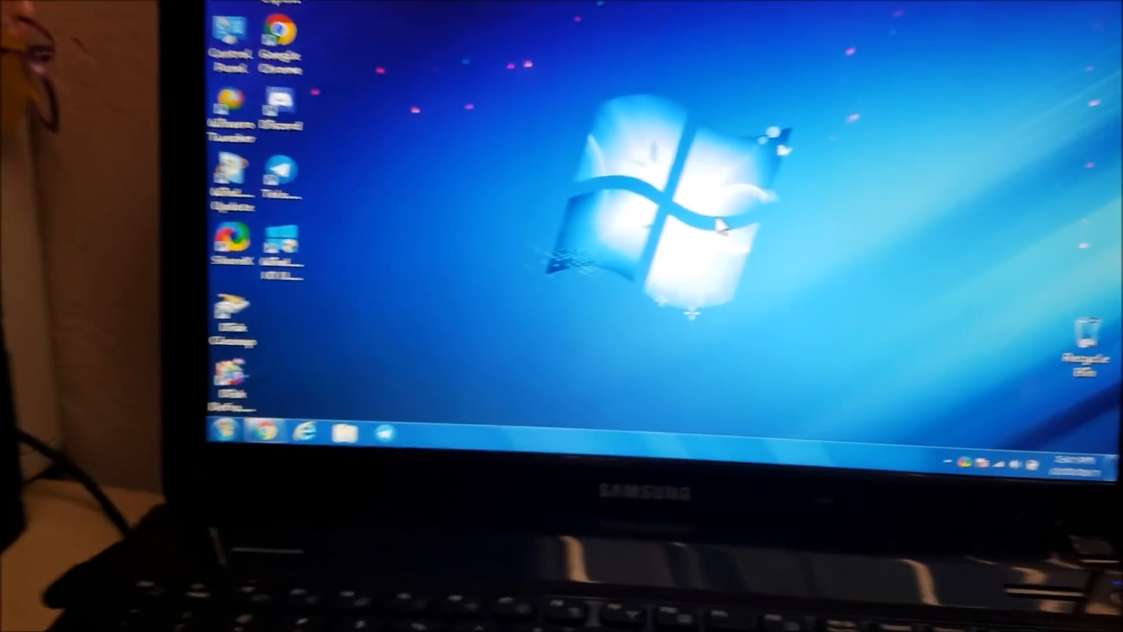